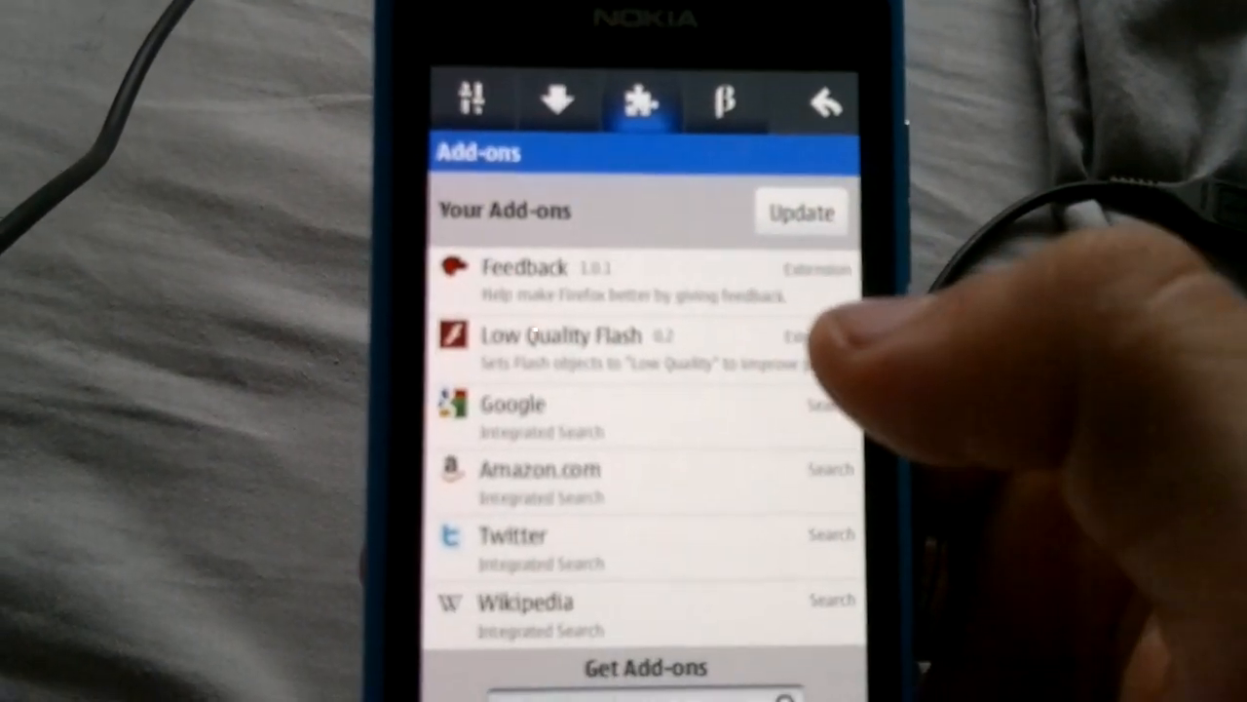
# Show the installed add-ons: Feedback, Low Quality Flash and the Google, Amazon, Twitter, Wikipedia search add-ons.
pyautogui.click(536, 269)
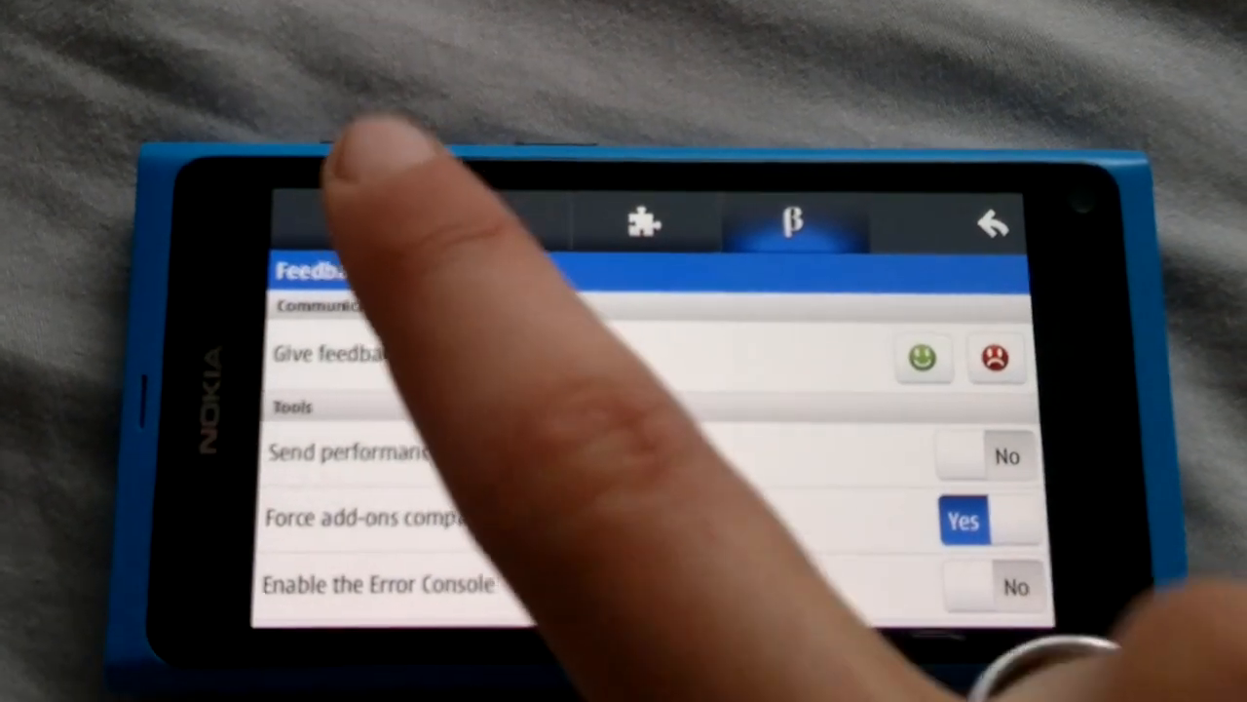
# Show Preferences scrolled to the Sync section with Enable Sync set to Yes and connected.
pyautogui.click(361, 253)
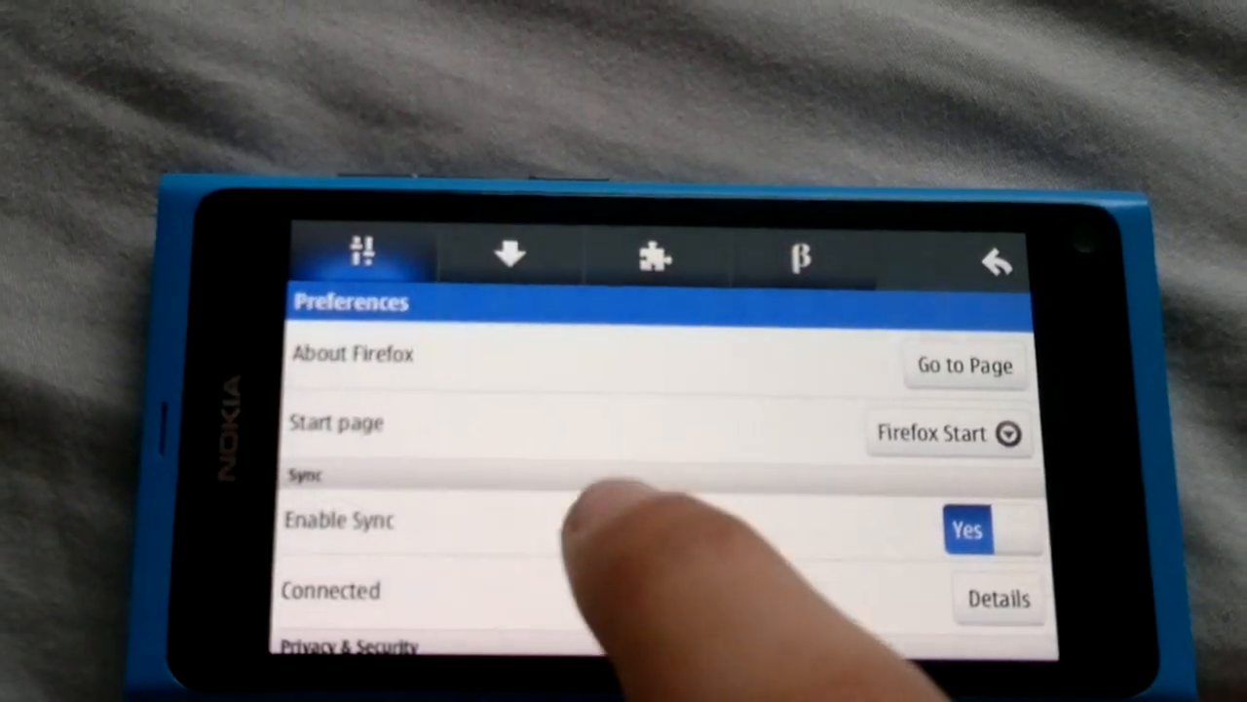
pyautogui.scroll(-3)
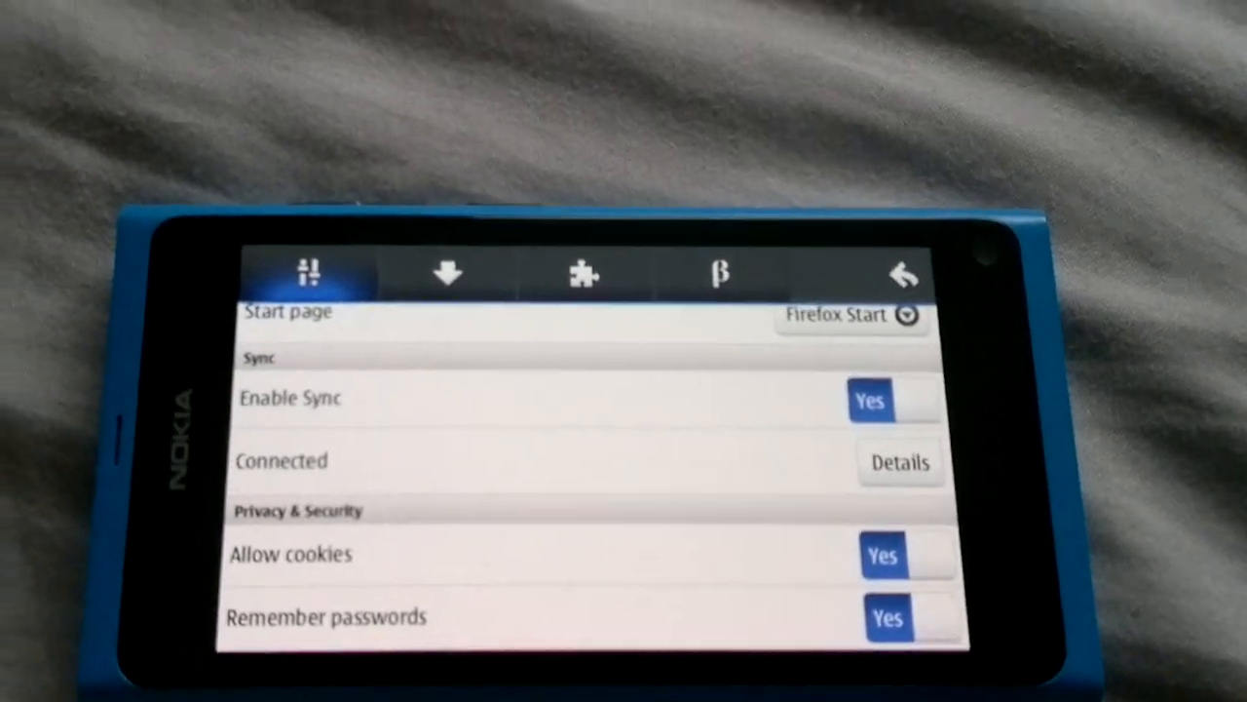